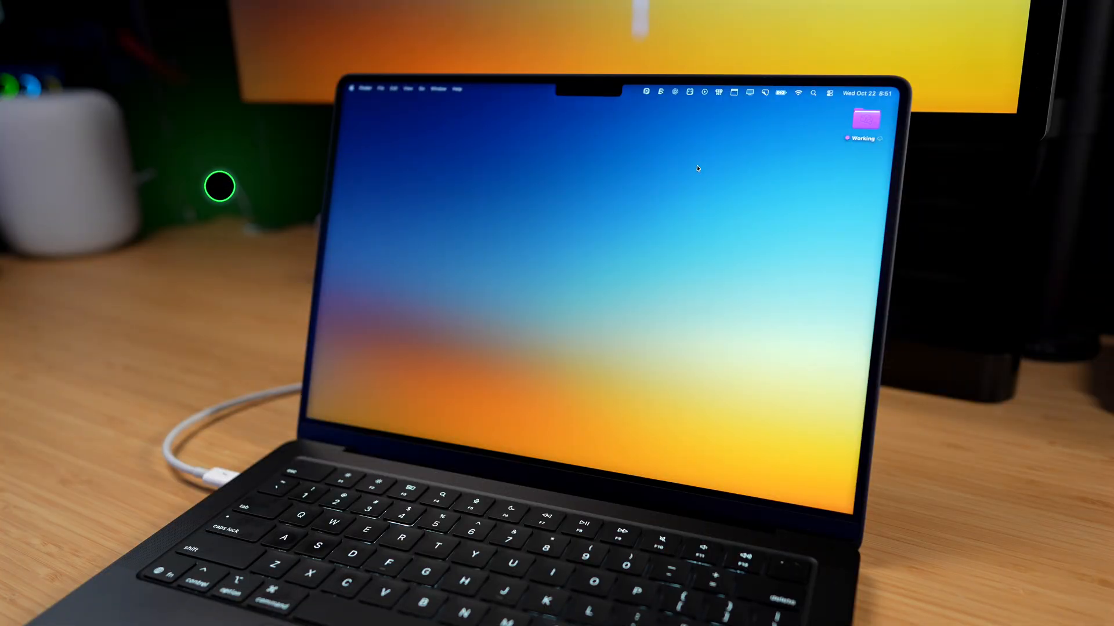
Reach the CleanShot X settings window from the menu bar icon, landing on General.
{"action": "left_click", "coordinate": [764, 93]}
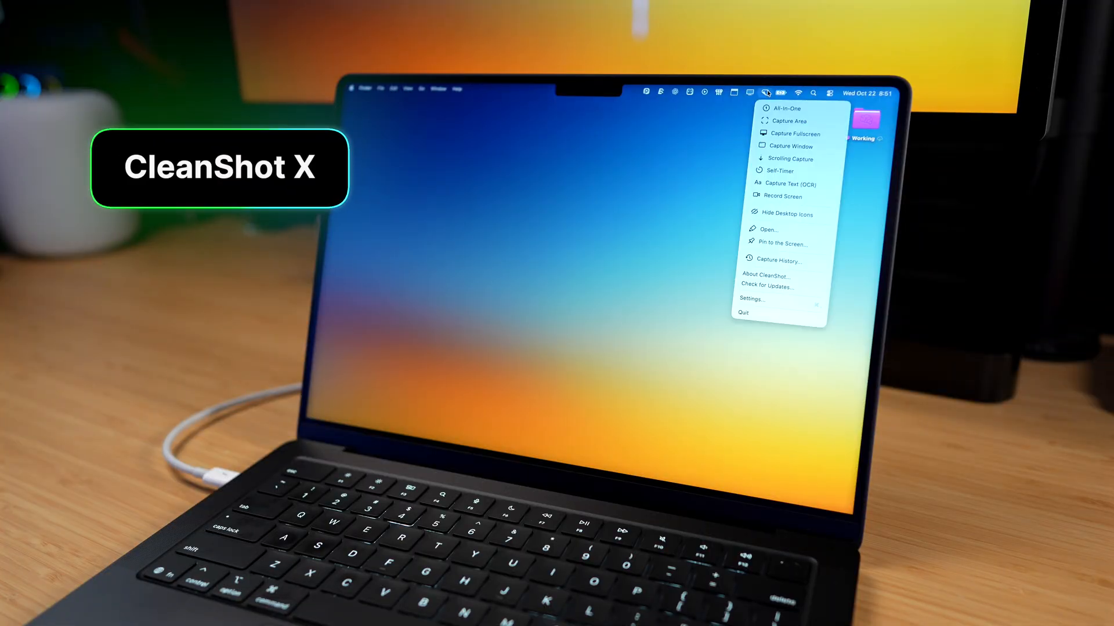
{"action": "mouse_move", "coordinate": [797, 146]}
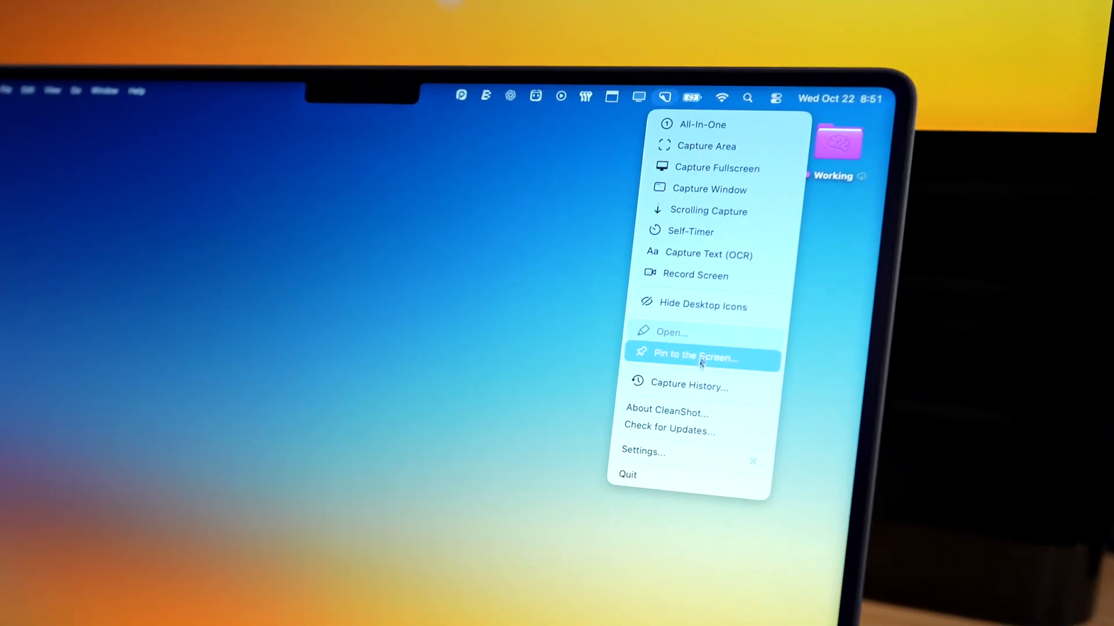
{"action": "left_click", "coordinate": [643, 450]}
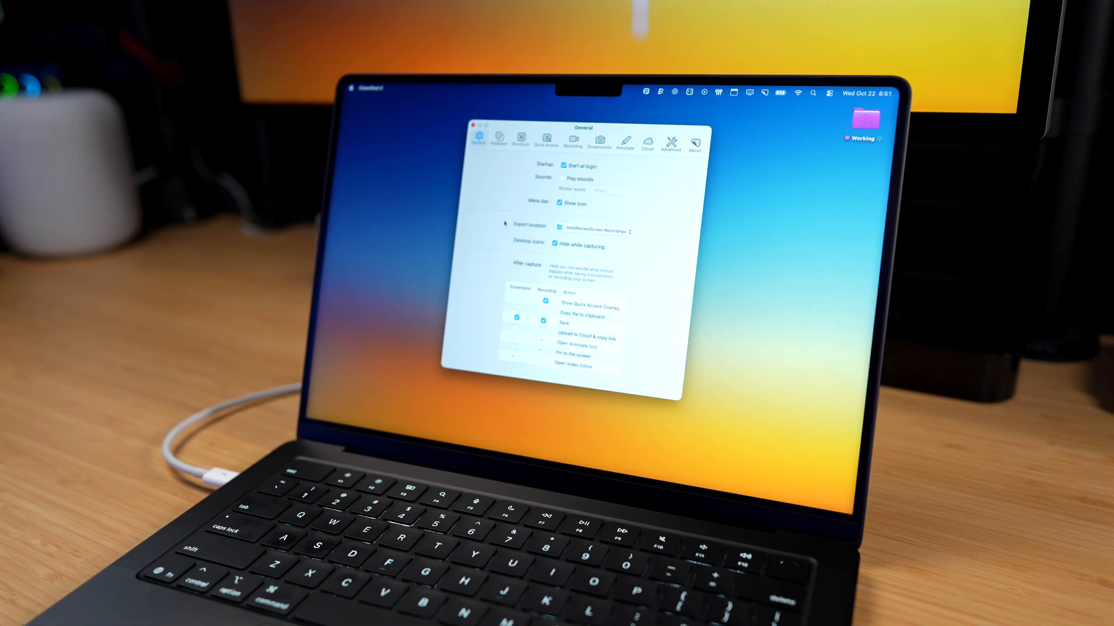
Enable Highlight clicks in Recording with green colour, Outline style and animated clicks.
{"action": "left_click", "coordinate": [572, 140]}
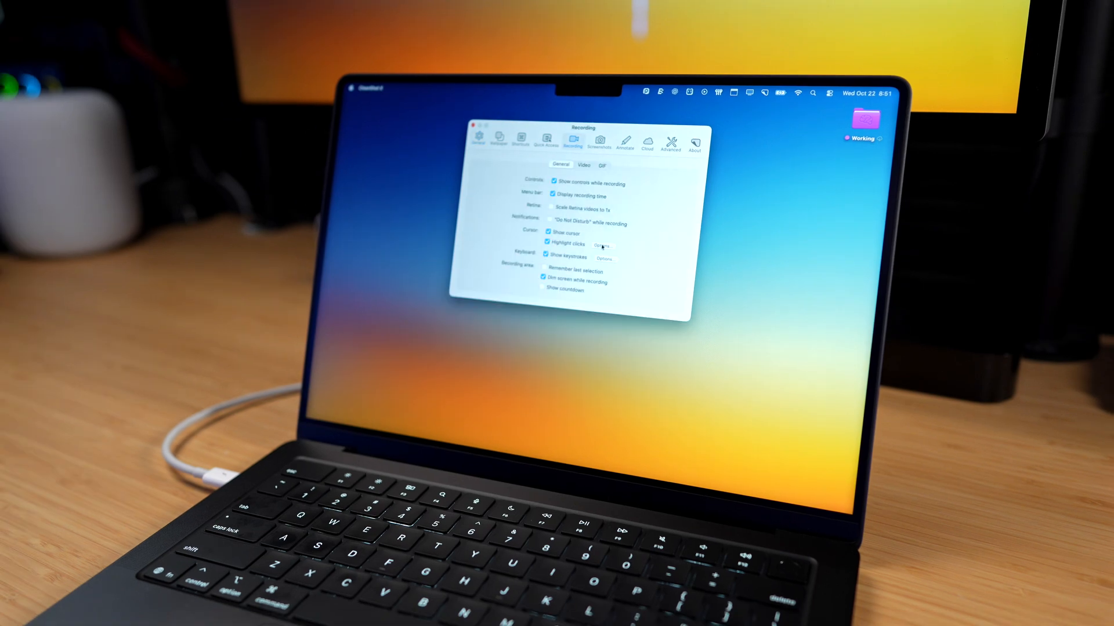
{"action": "left_click", "coordinate": [602, 244]}
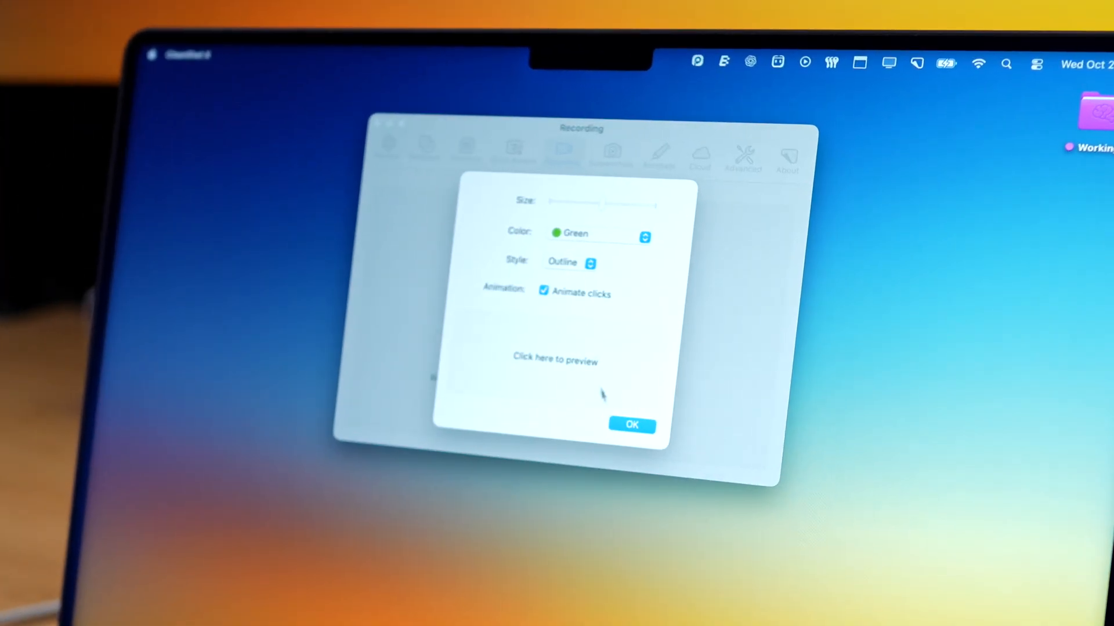
{"action": "left_click", "coordinate": [632, 424]}
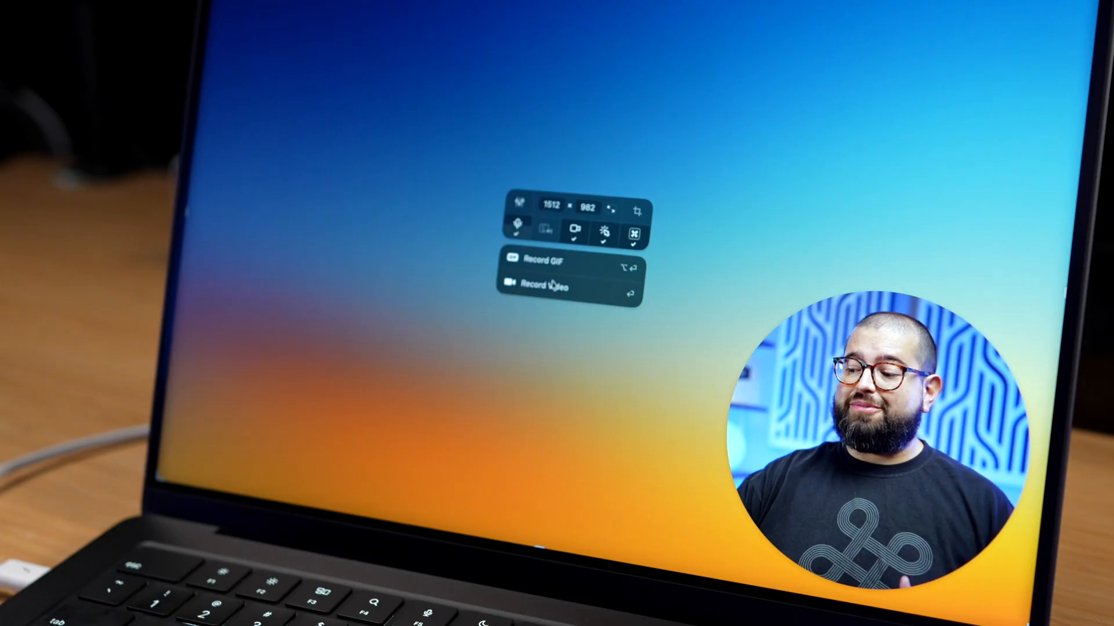
Record the full 1512×982 screen as video with the webcam bubble enabled.
{"action": "left_click", "coordinate": [545, 288]}
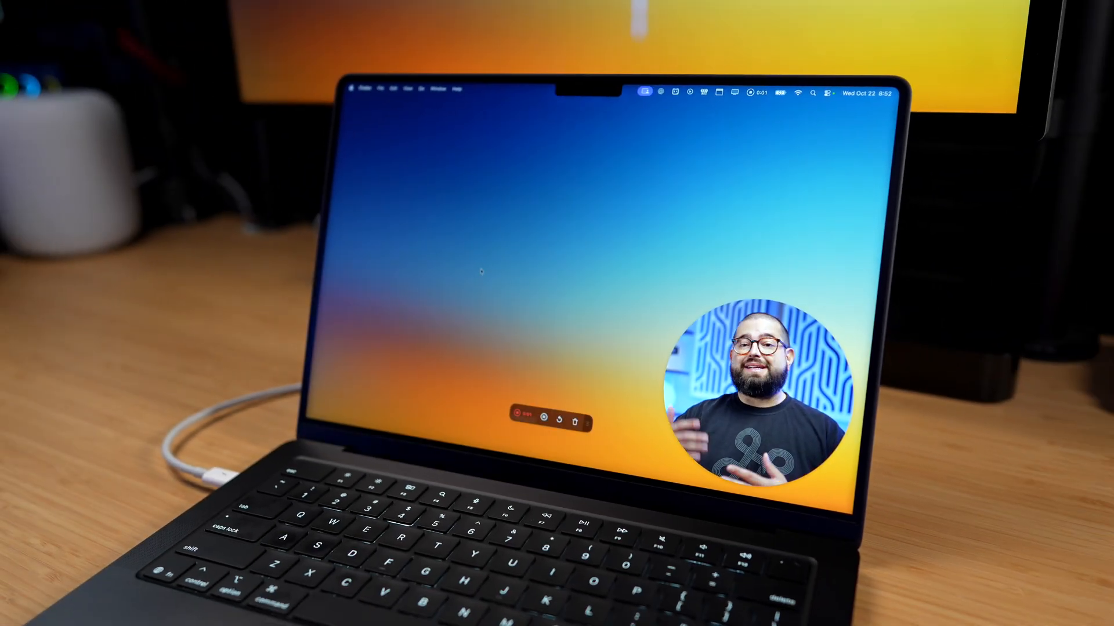